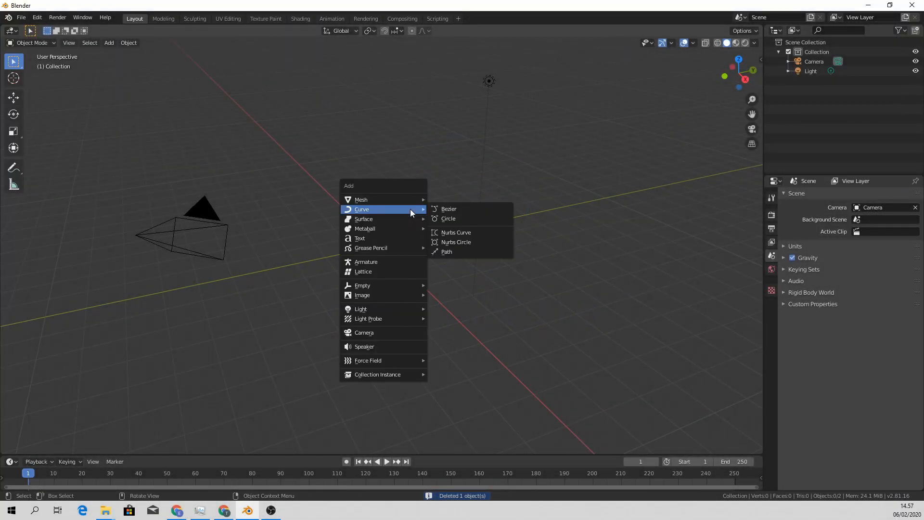
Add a Bezier circle curve and bring up its curve data settings in top view.
{"action": "left_click", "coordinate": [448, 208]}
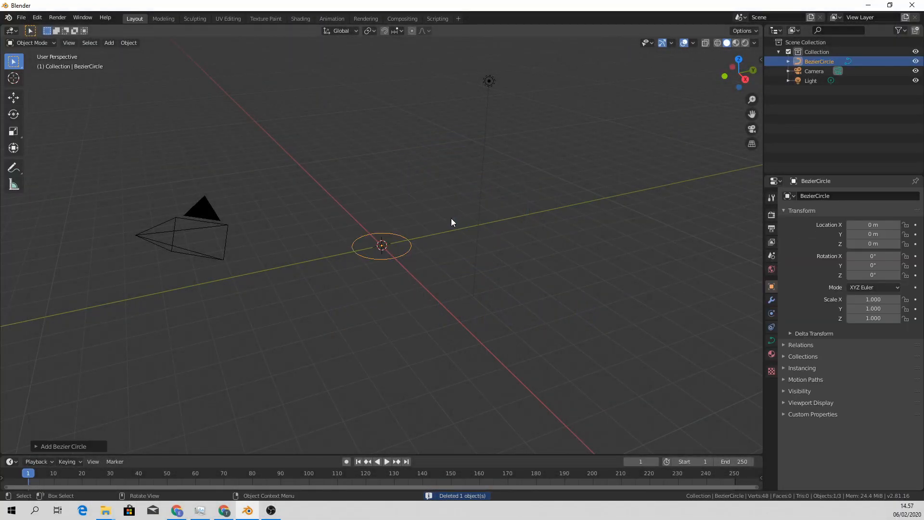
{"action": "key", "text": "7"}
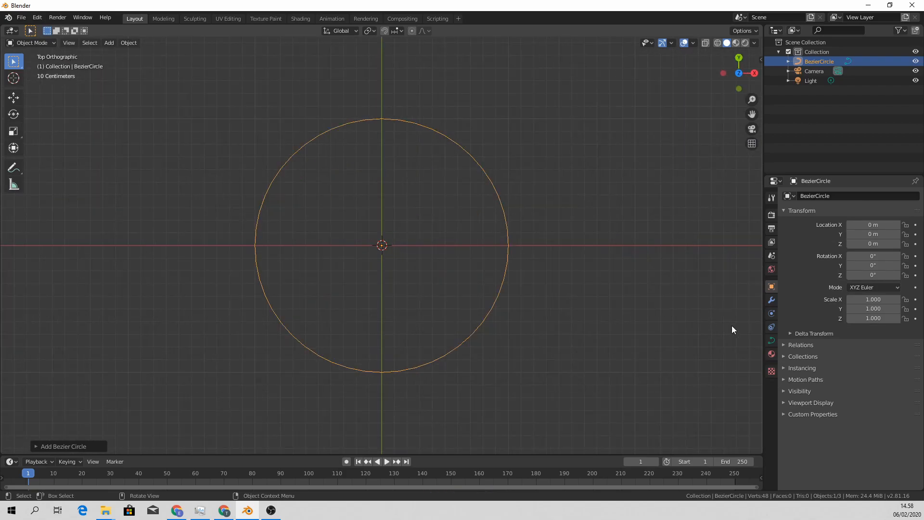
{"action": "left_click", "coordinate": [771, 341]}
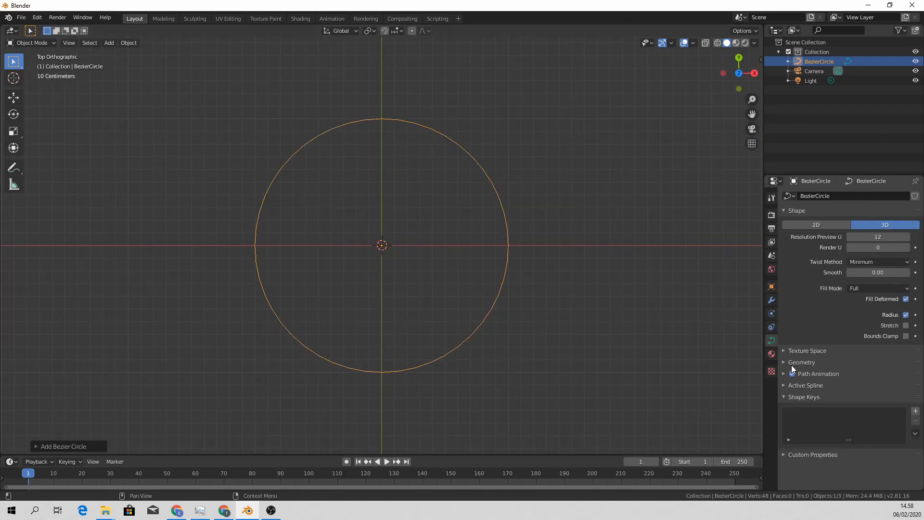
Extrude the circle to about 0.42 m so it forms a ring-shaped wall.
{"action": "left_click", "coordinate": [801, 363]}
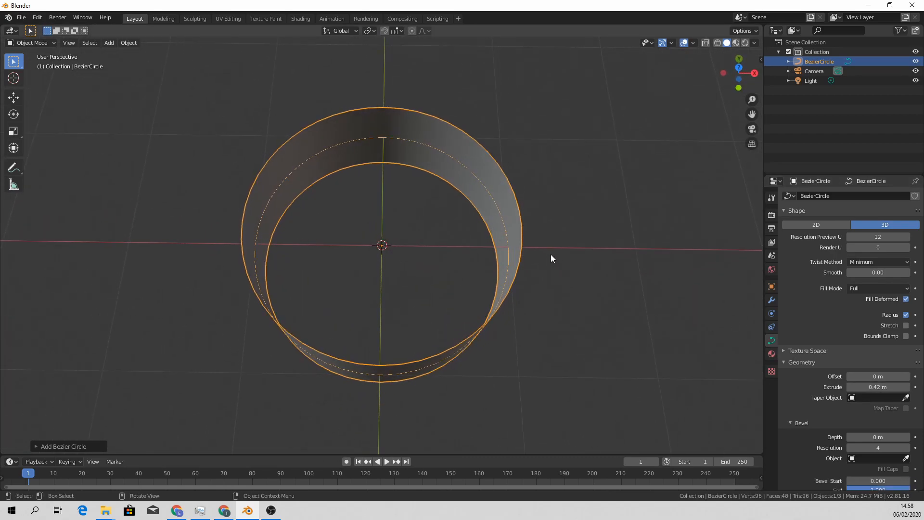
{"action": "key", "text": "KP_7"}
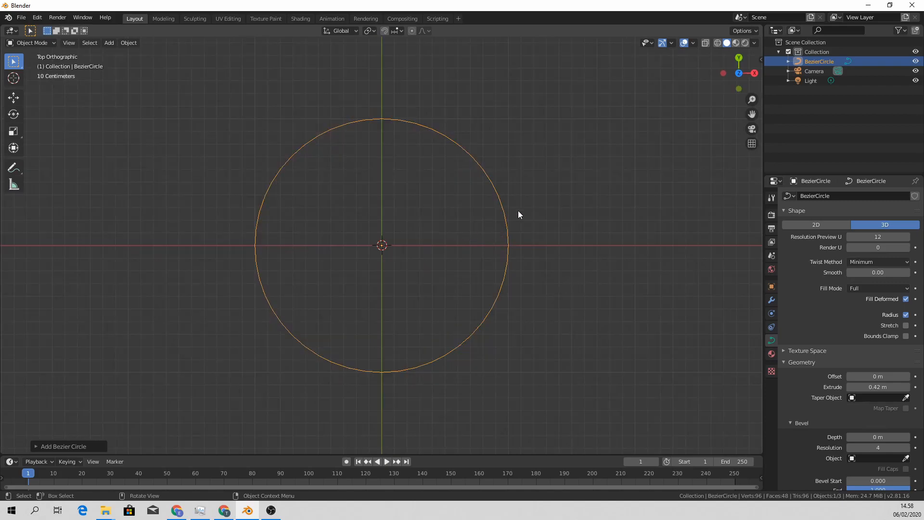
{"action": "left_click_drag", "start_coordinate": [519, 214], "coordinate": [486, 325]}
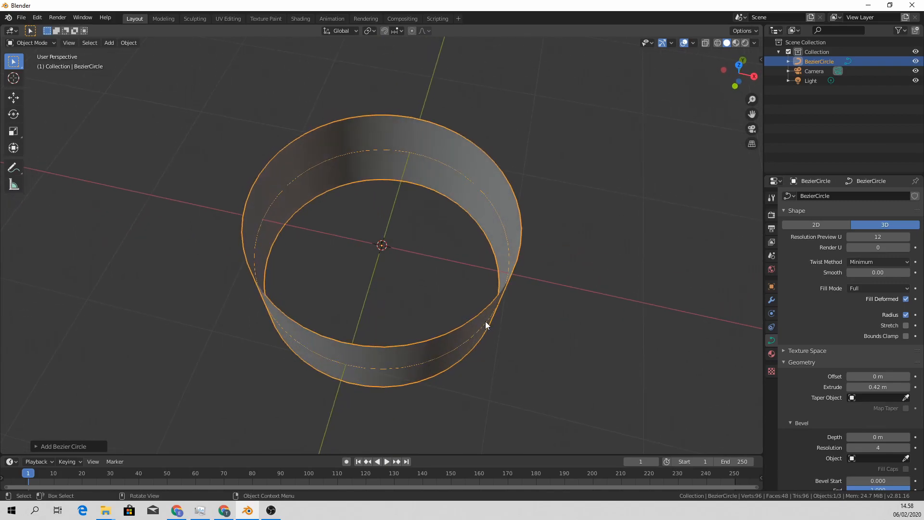
Tilt the control points 90° so the ring lies flat, with Extrude reduced to 0.17 m.
{"action": "key", "text": "Tab"}
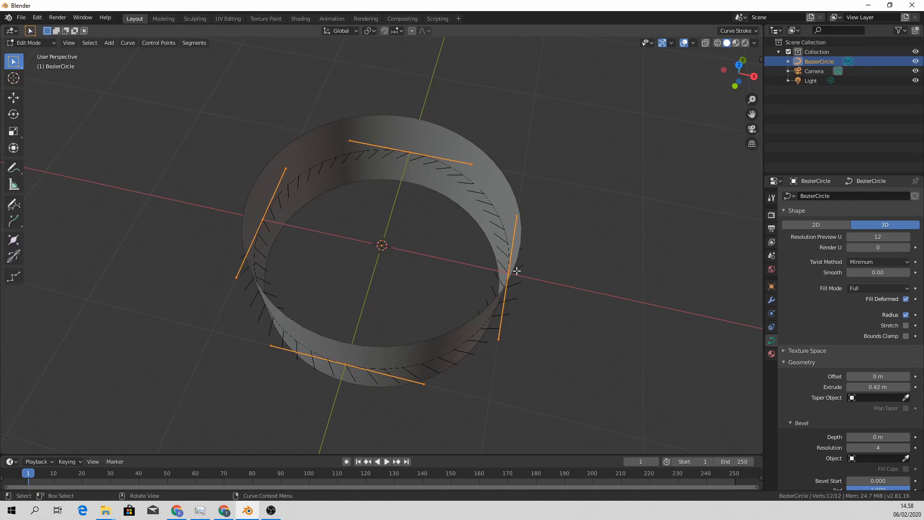
{"action": "left_click", "coordinate": [158, 44]}
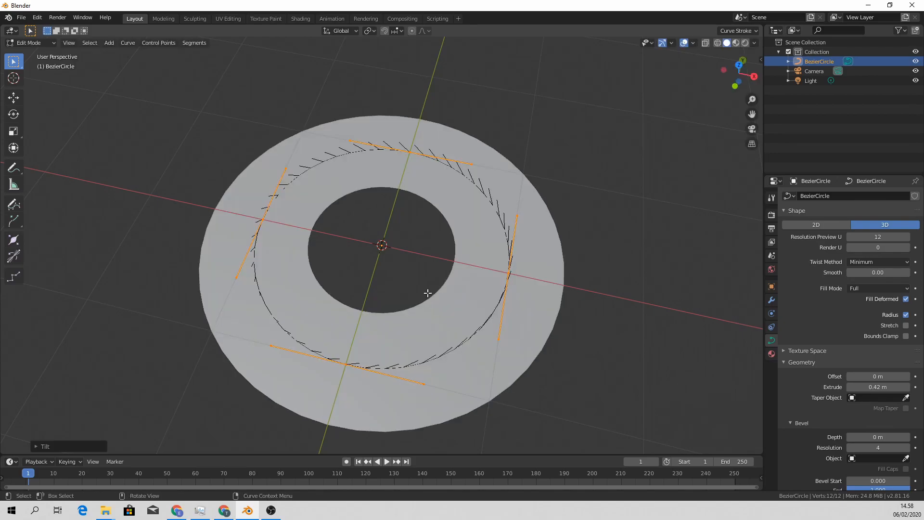
{"action": "mouse_move", "coordinate": [441, 315]}
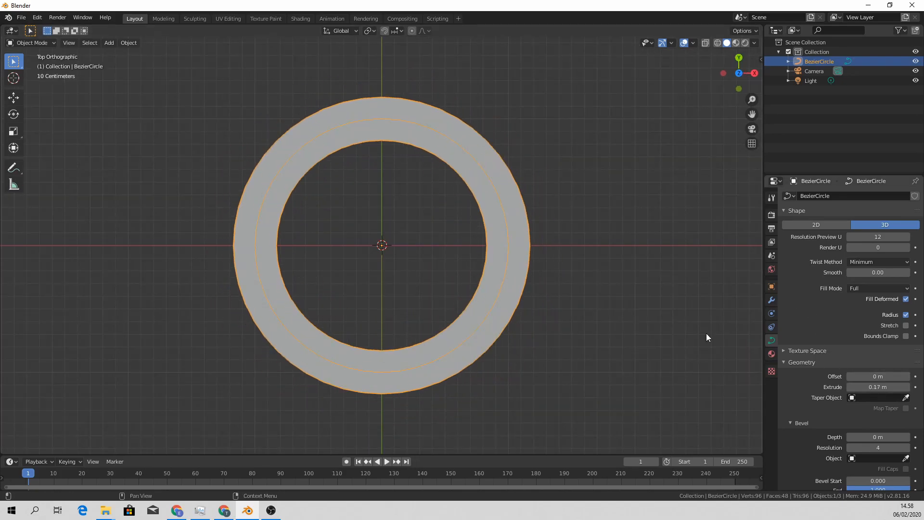
Add a Bezier curve, set it as the ring's Taper Object and reposition it to shape the taper.
{"action": "left_click", "coordinate": [109, 44]}
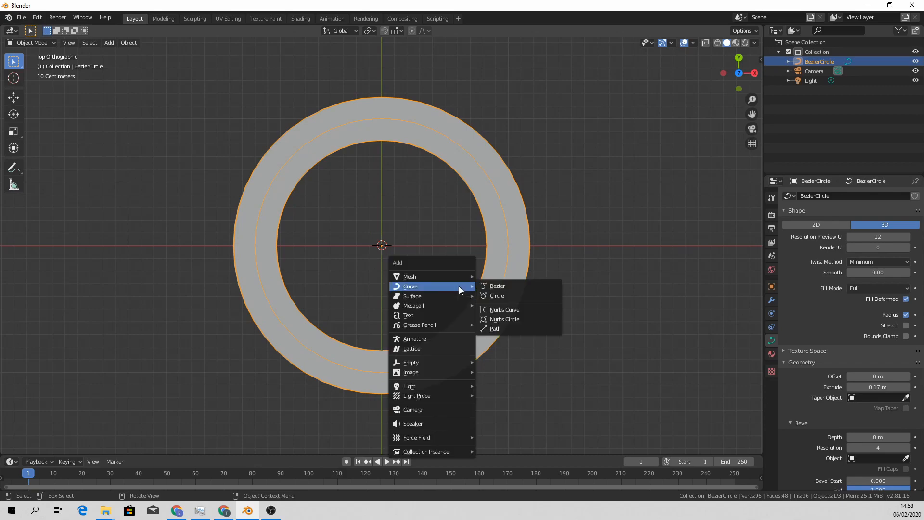
{"action": "left_click", "coordinate": [497, 286]}
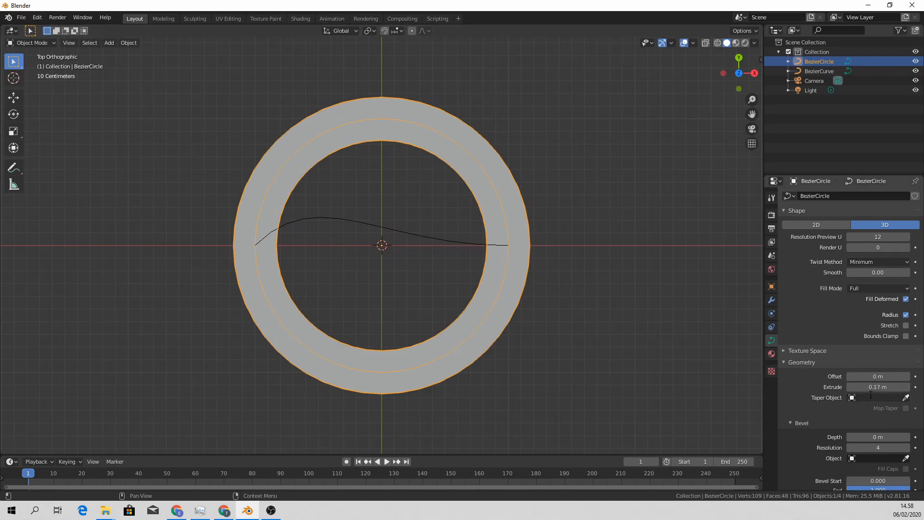
{"action": "left_click", "coordinate": [878, 398]}
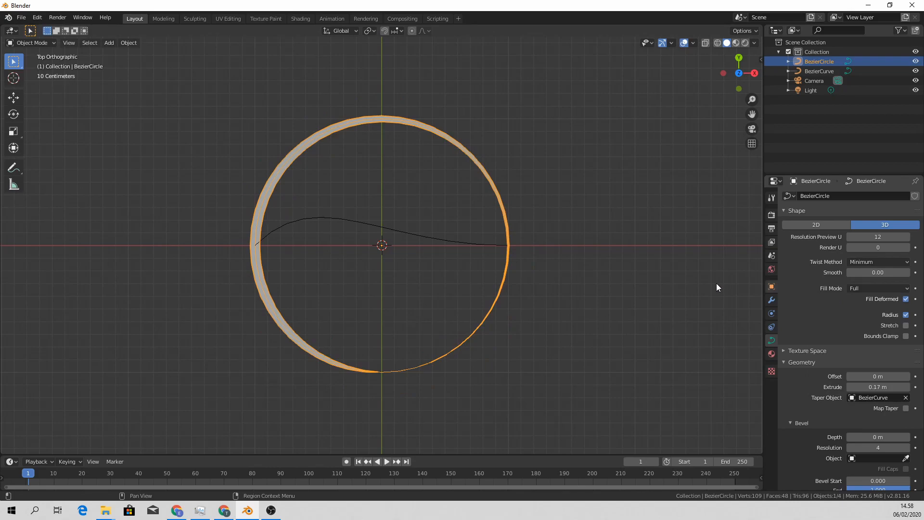
{"action": "left_click", "coordinate": [437, 245]}
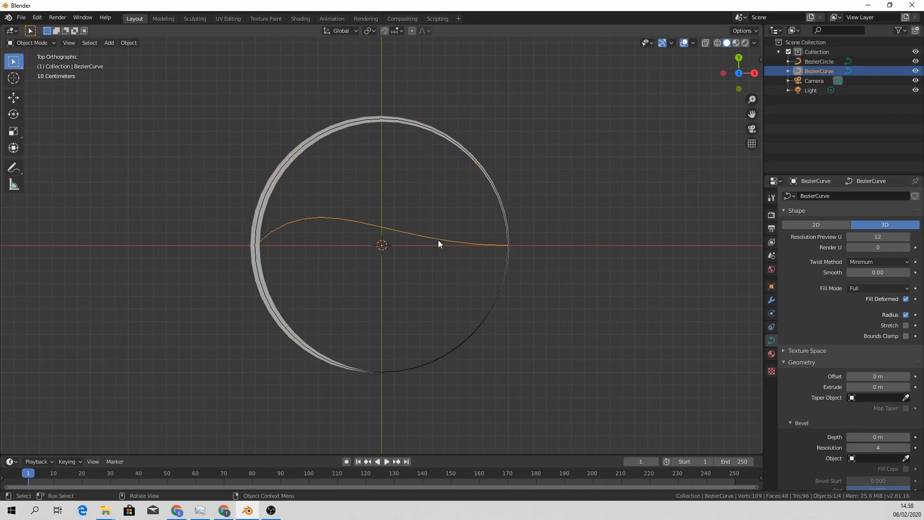
{"action": "key", "text": "Tab"}
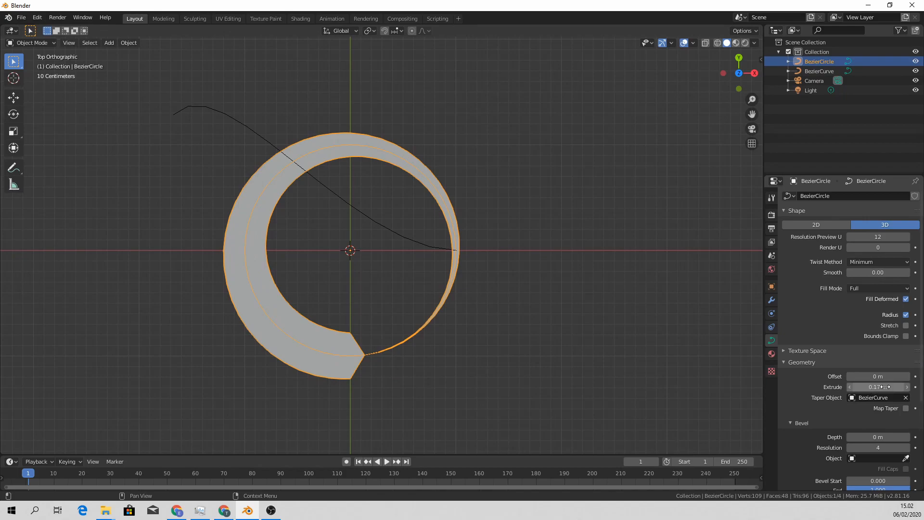
Convert the ring to a mesh and add a plane stretched into a thin, rotated clock hand.
{"action": "left_click_drag", "start_coordinate": [879, 388], "coordinate": [867, 388]}
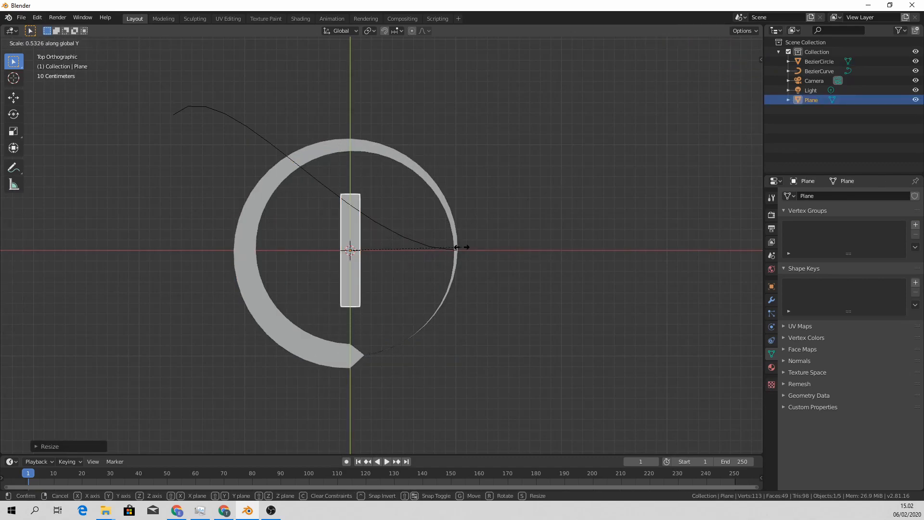
{"action": "left_click", "coordinate": [127, 42]}
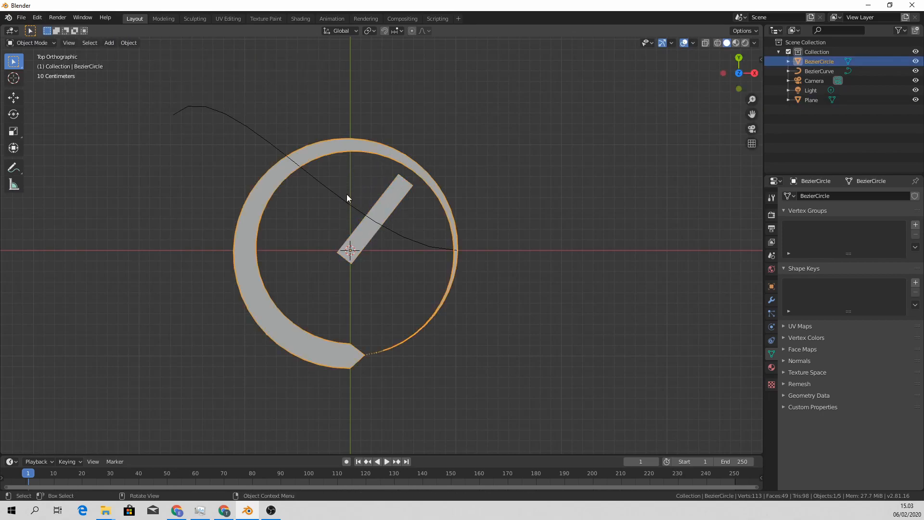
{"action": "key", "text": "r"}
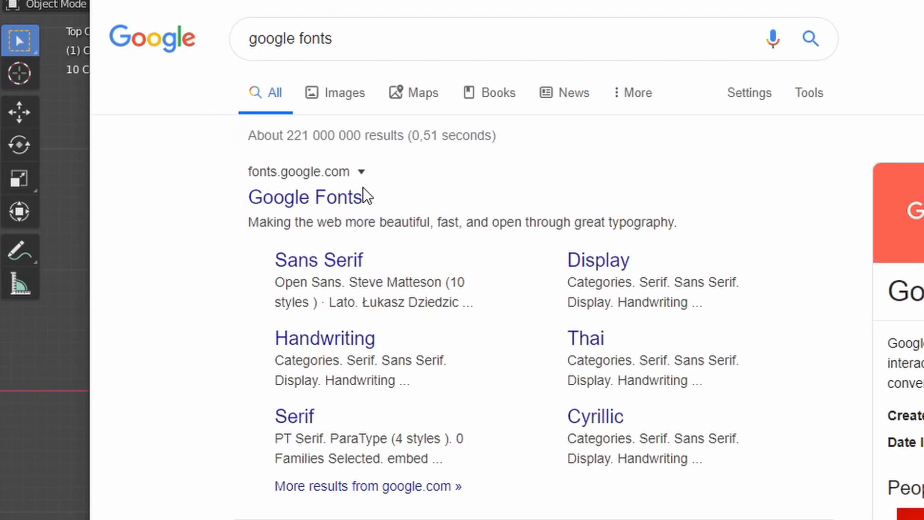
Open fonts.google.com, select Open Sans and start downloading the family.
{"action": "left_click", "coordinate": [307, 196]}
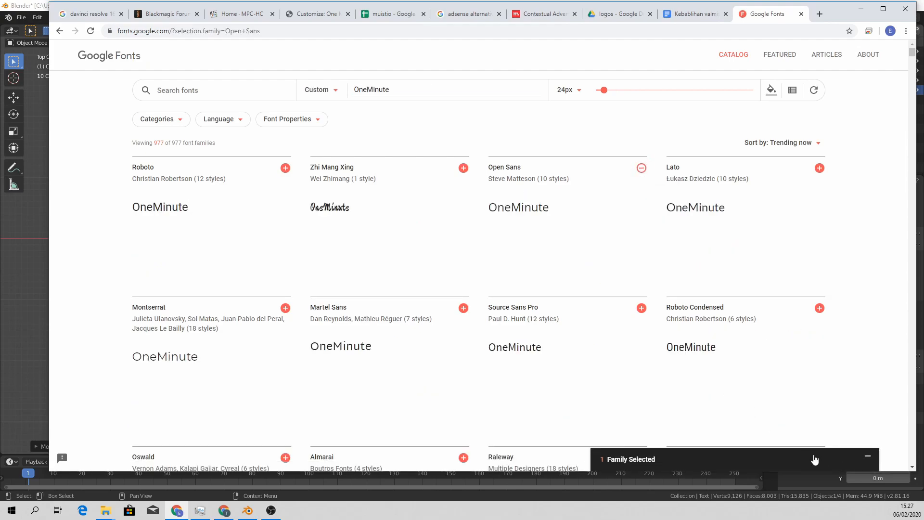
{"action": "left_click", "coordinate": [815, 460]}
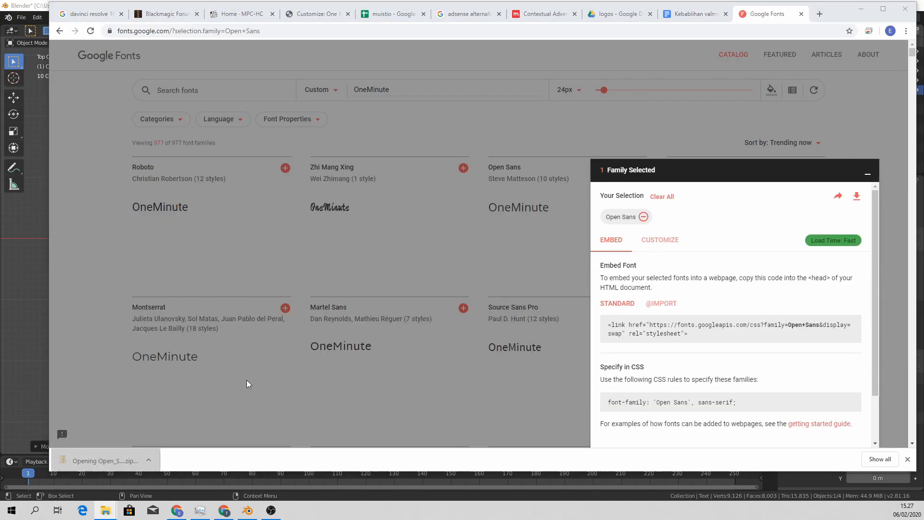